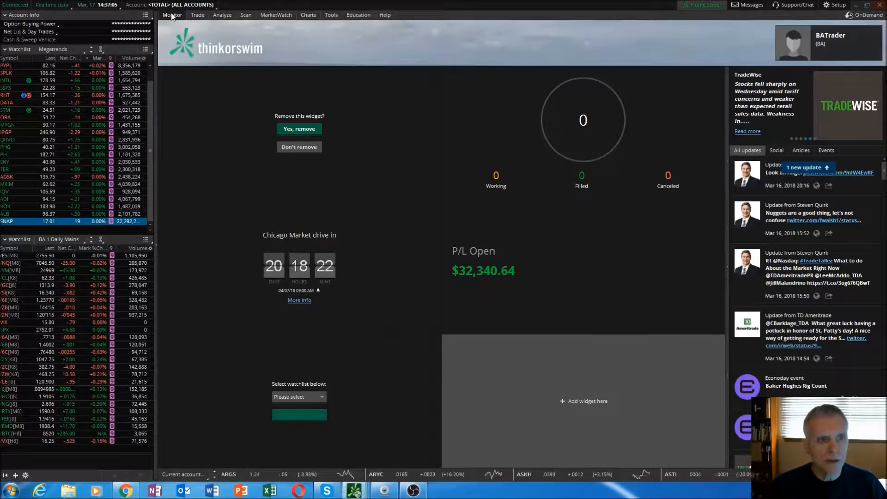
Step: Show the Monitor tab's Activity and Positions page with all positions and P/L
left_click(172, 14)
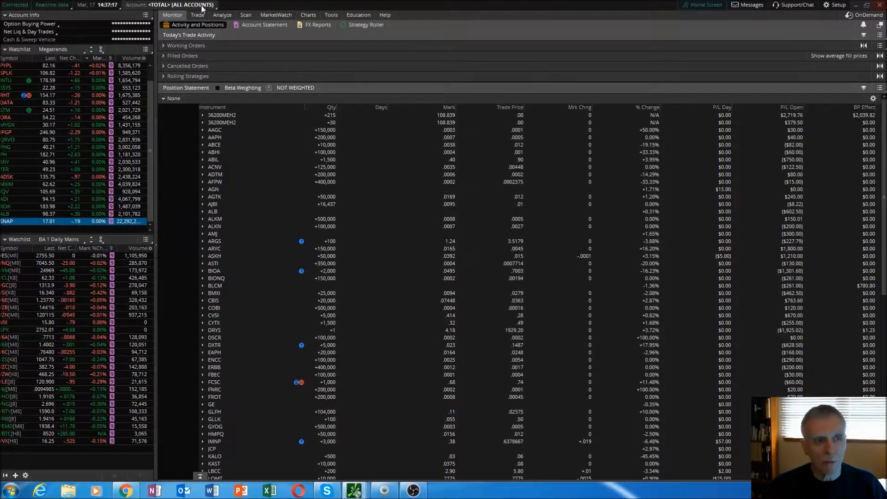
Step: Change the Account selector from TOTAL (ALL ACCOUNTS) to one individual account
left_click(170, 4)
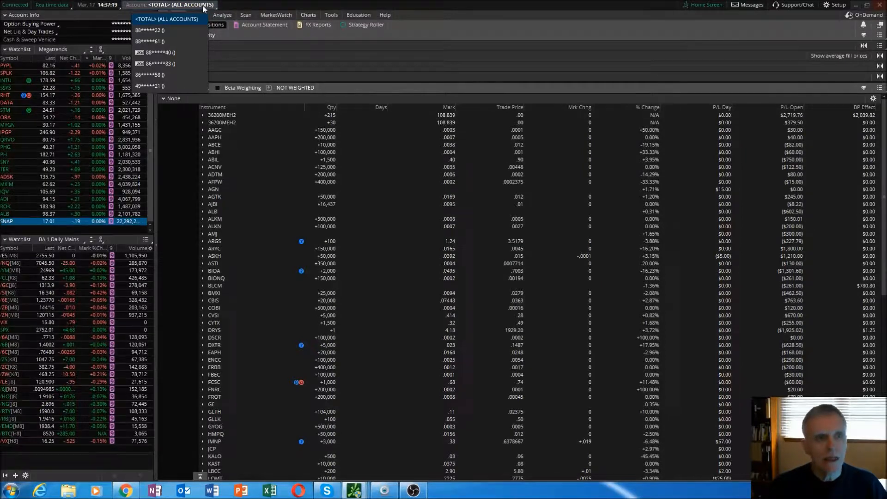
left_click(222, 15)
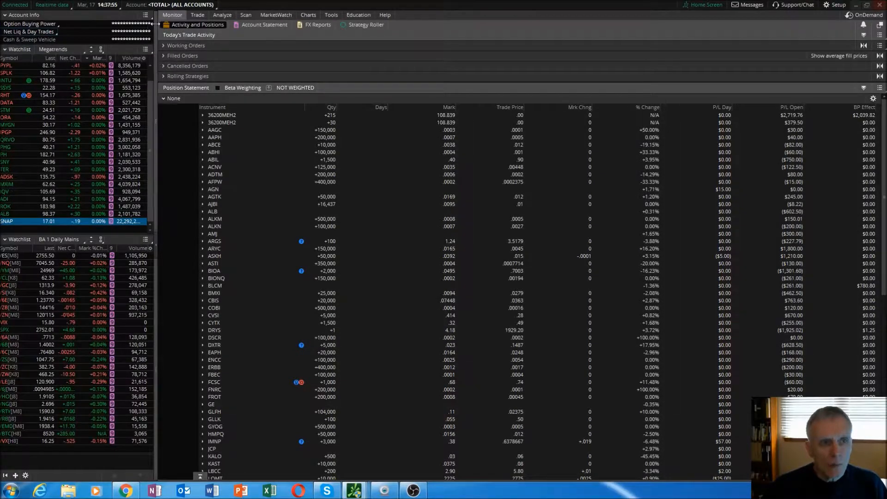
left_click(164, 5)
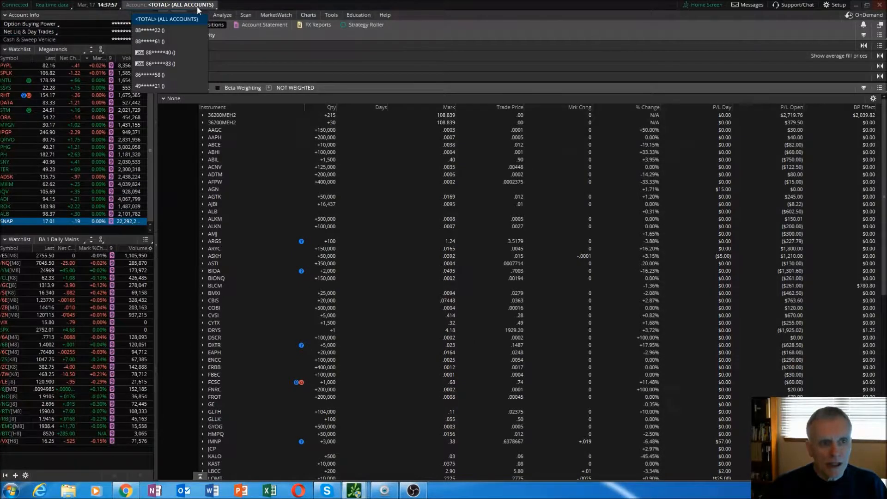
mouse_move(160, 31)
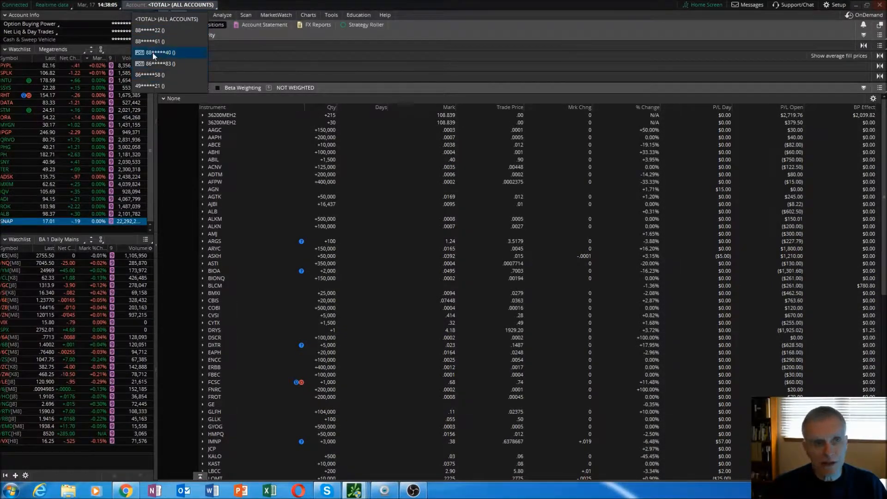
mouse_move(158, 30)
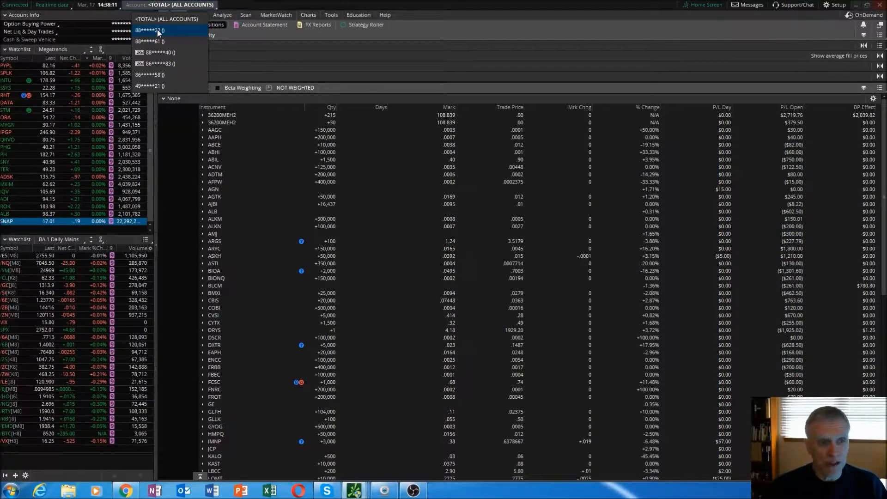
left_click(149, 30)
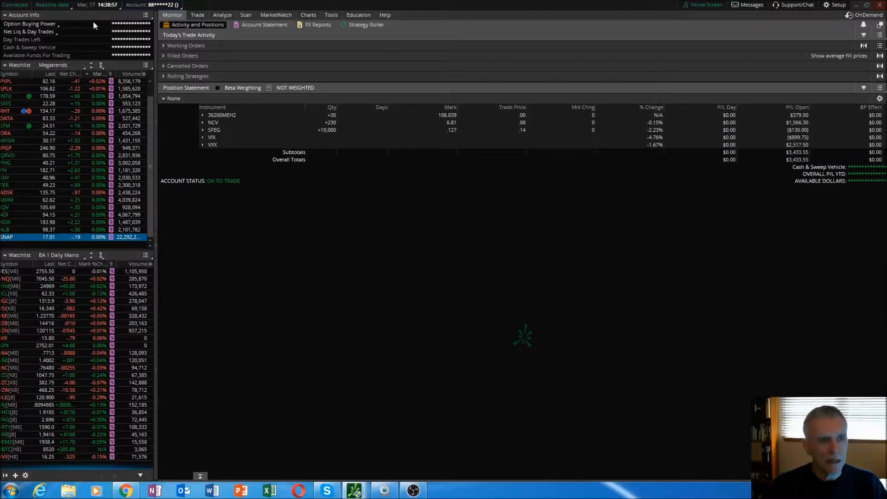
mouse_move(51, 15)
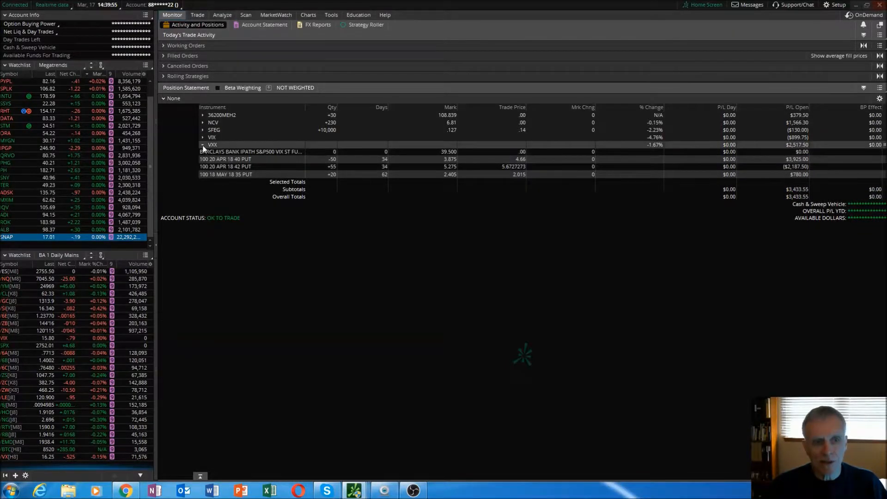
Step: Collapse the VXX position and bring up the positions column customization dialog
left_click(202, 144)
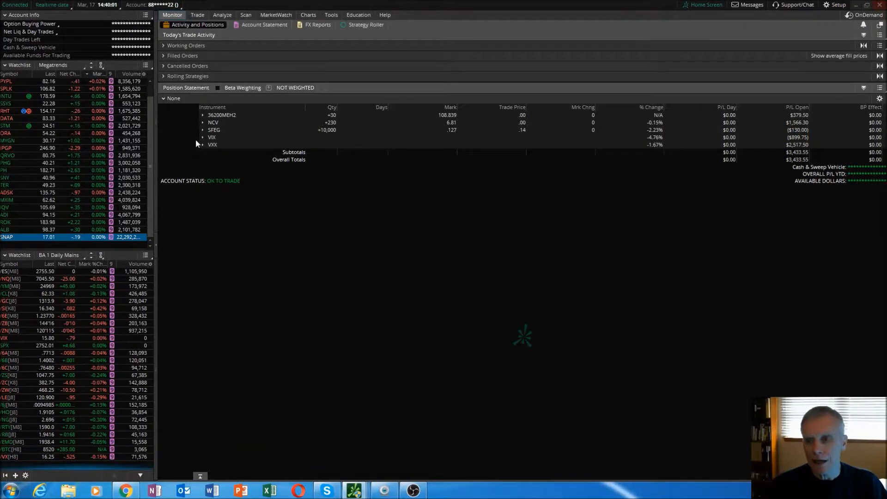
mouse_move(490, 164)
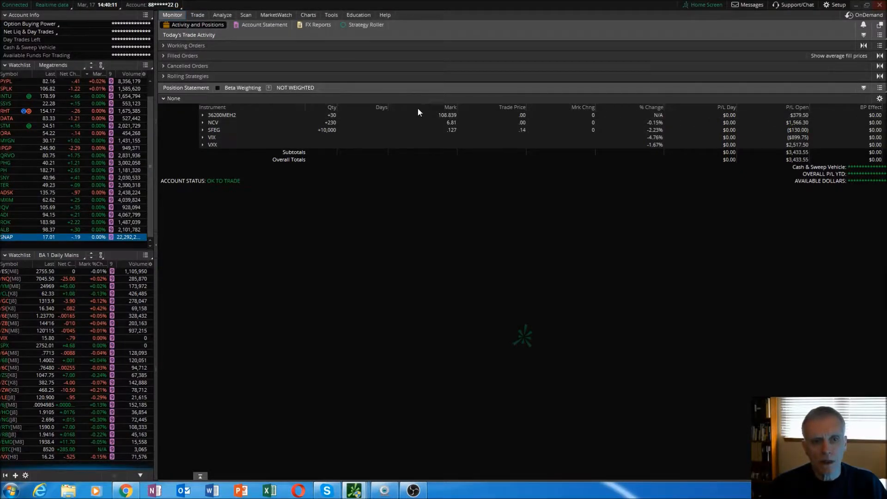
mouse_move(373, 113)
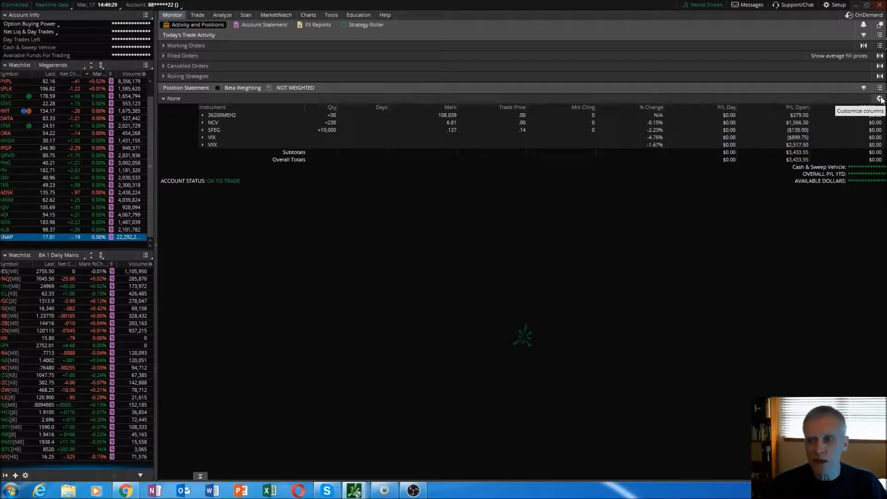
left_click(880, 99)
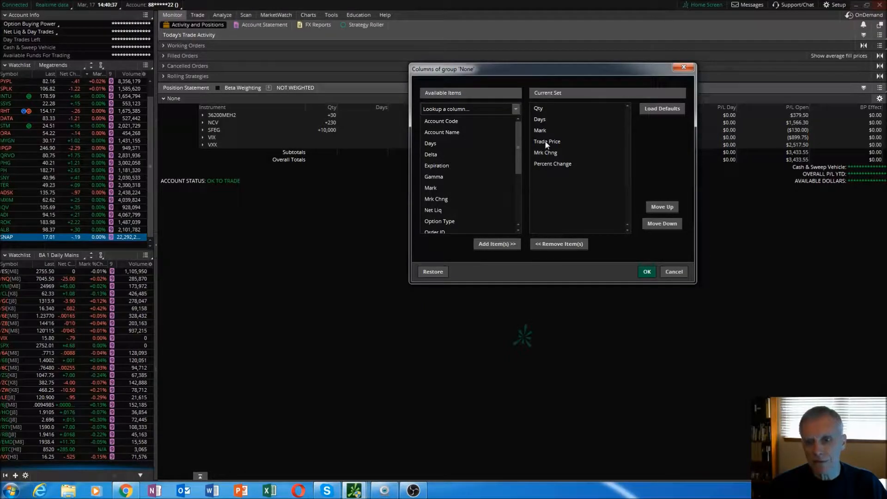
scroll("down", 3)
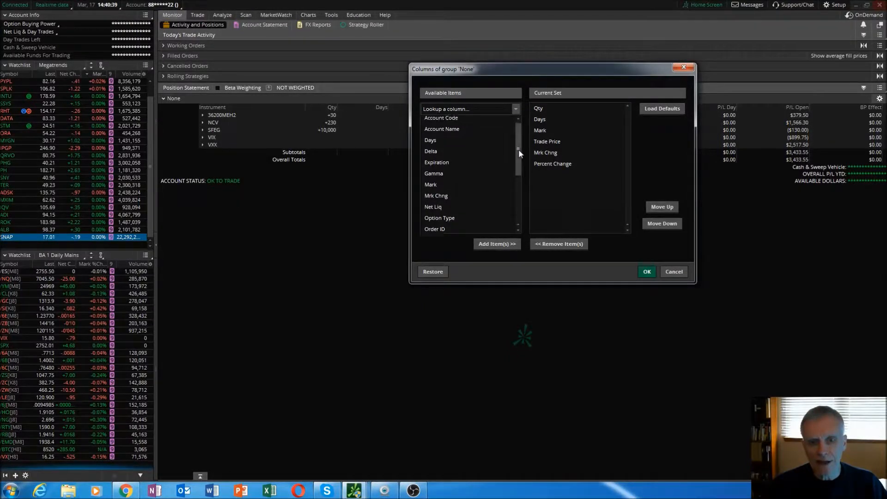
left_click(431, 151)
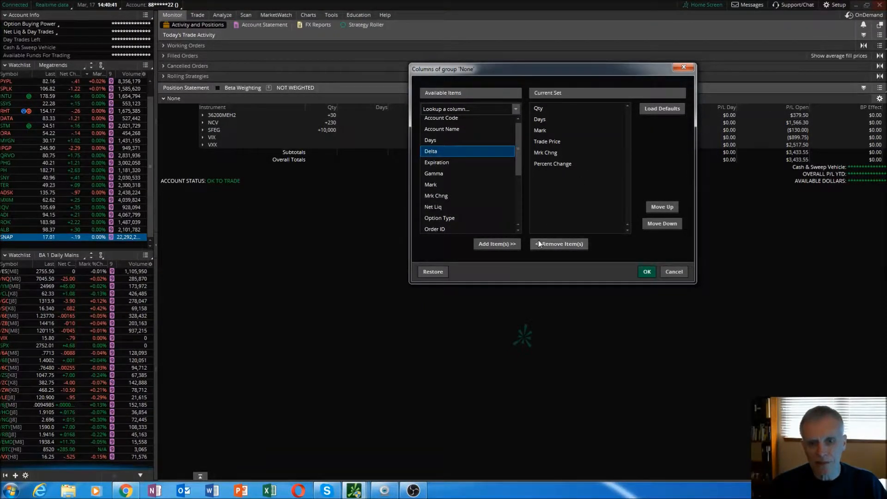
left_click(496, 244)
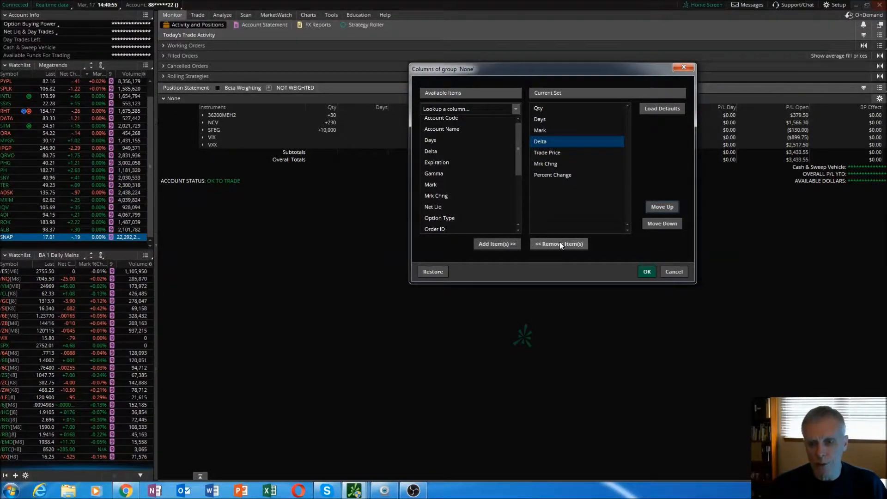
left_click(558, 244)
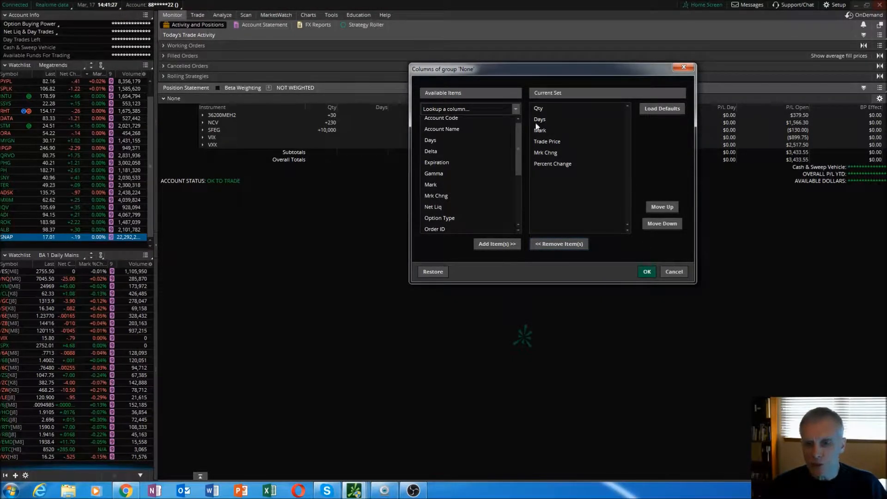
left_click(646, 272)
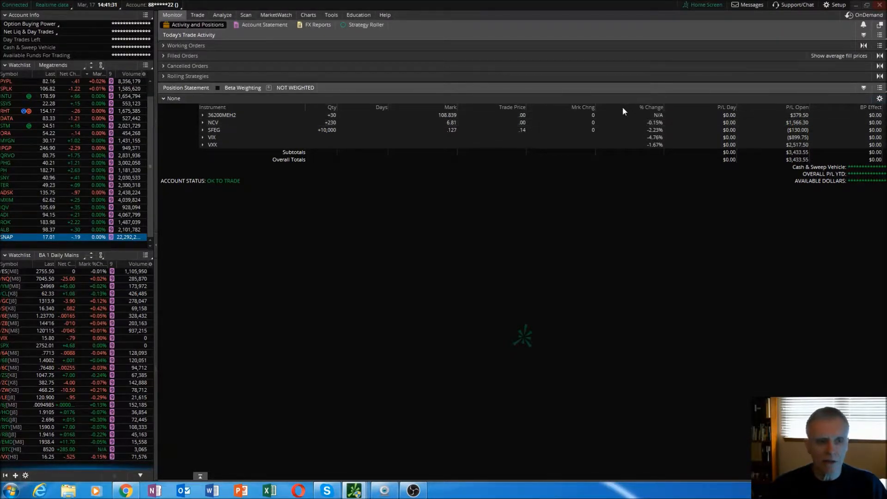
left_click(202, 144)
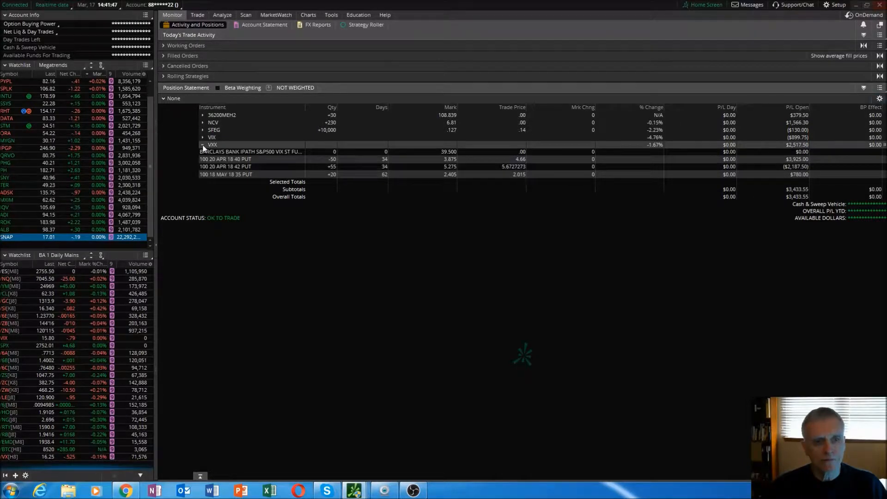
Step: Collapse VXX to one row, leaving five holdings with subtotals and totals
left_click(203, 144)
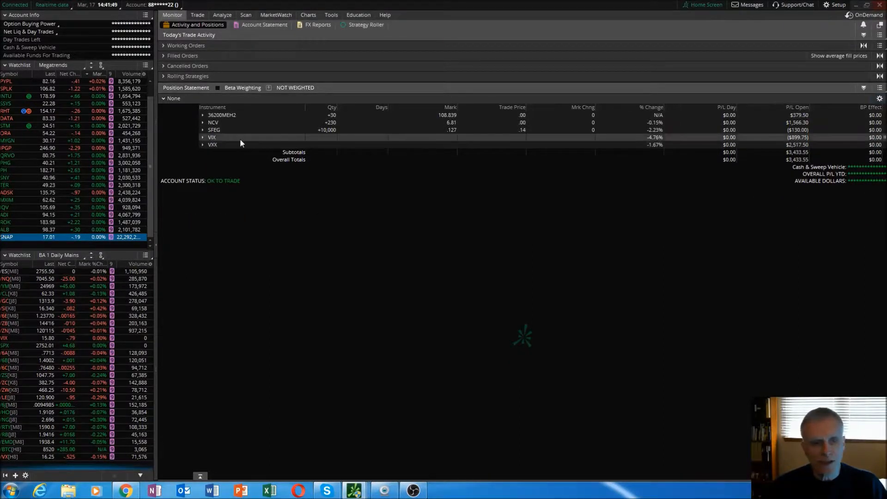
left_click(202, 144)
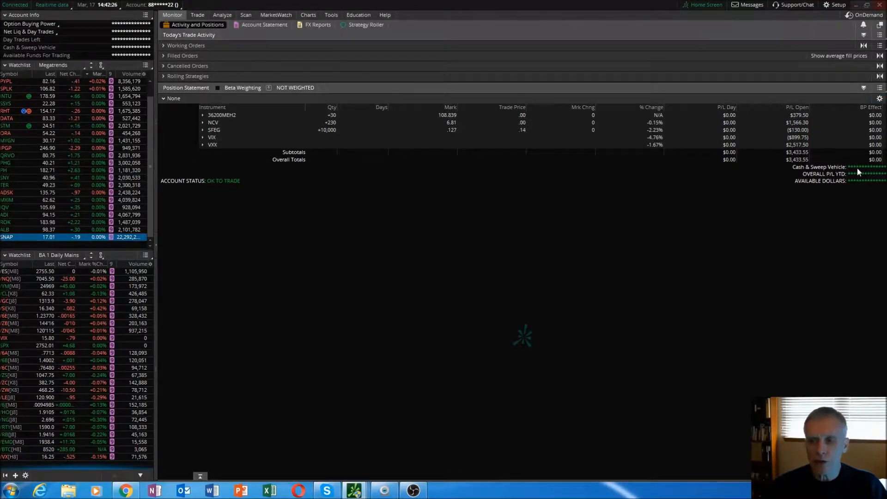
mouse_move(749, 202)
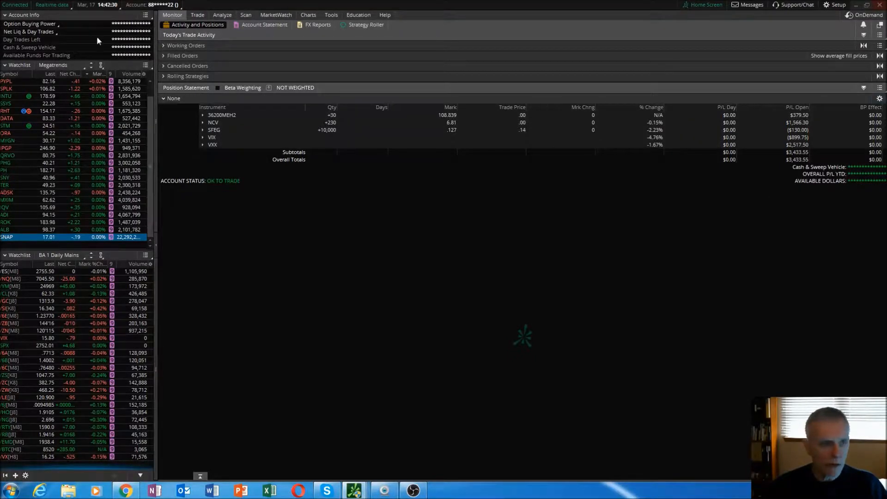
mouse_move(409, 361)
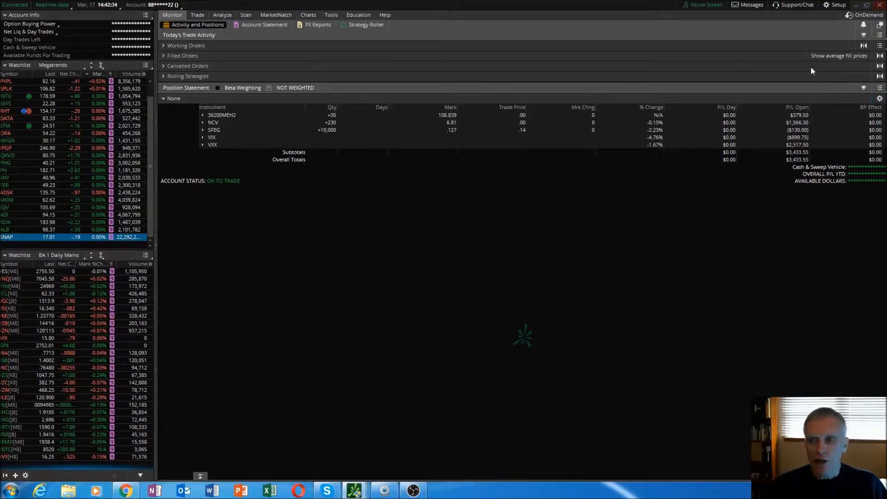
Step: Expand the empty Working Orders section above the positions list
left_click(879, 88)
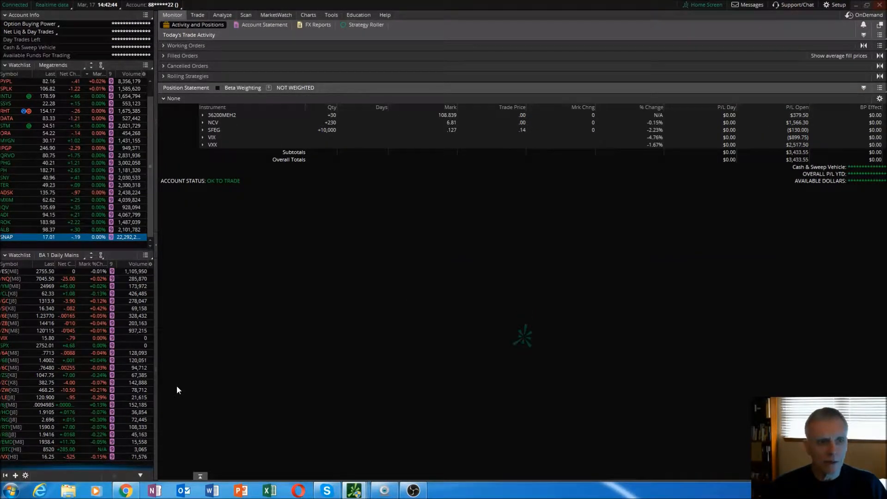
mouse_move(188, 361)
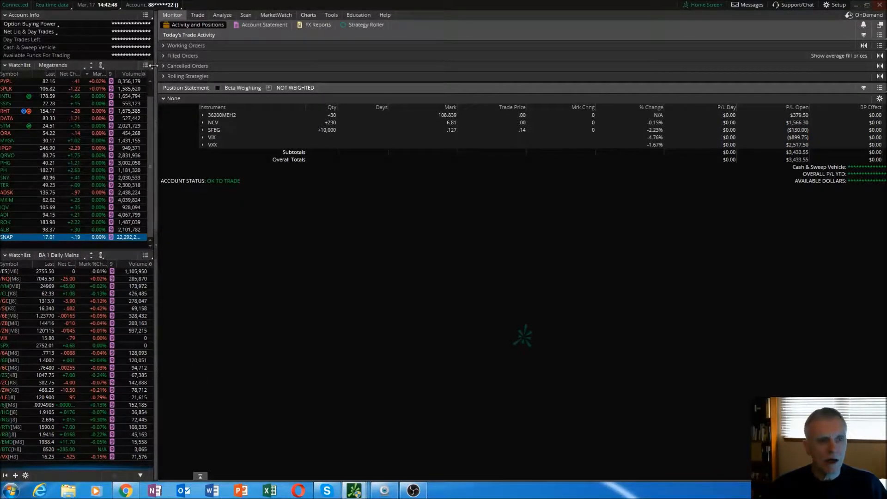
left_click(164, 45)
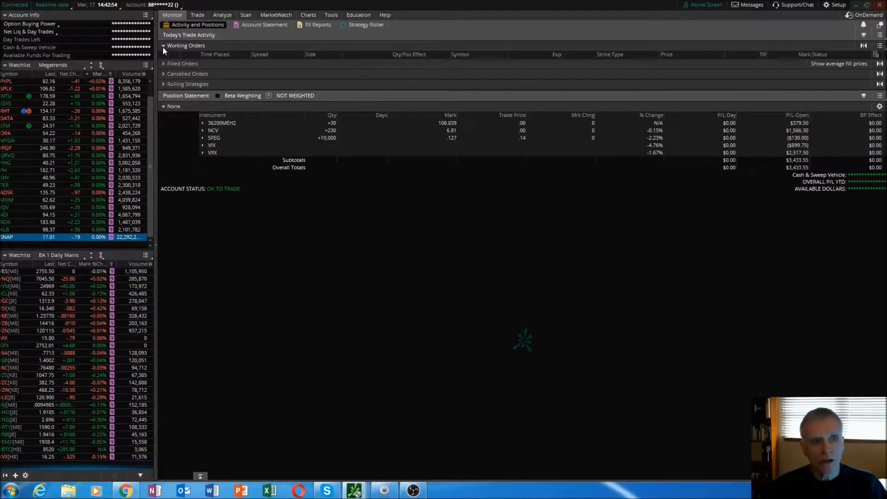
Step: Check Working Orders and Filled Orders, both empty, then collapse all order sections
left_click(164, 45)
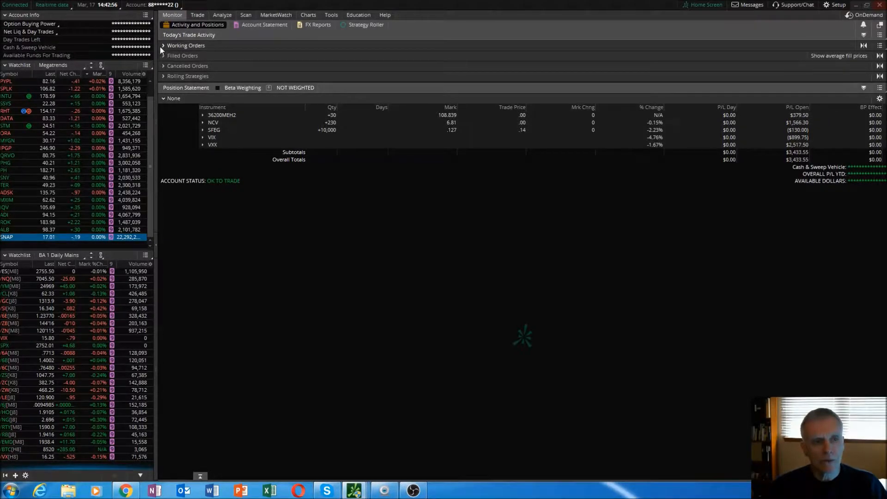
left_click(163, 45)
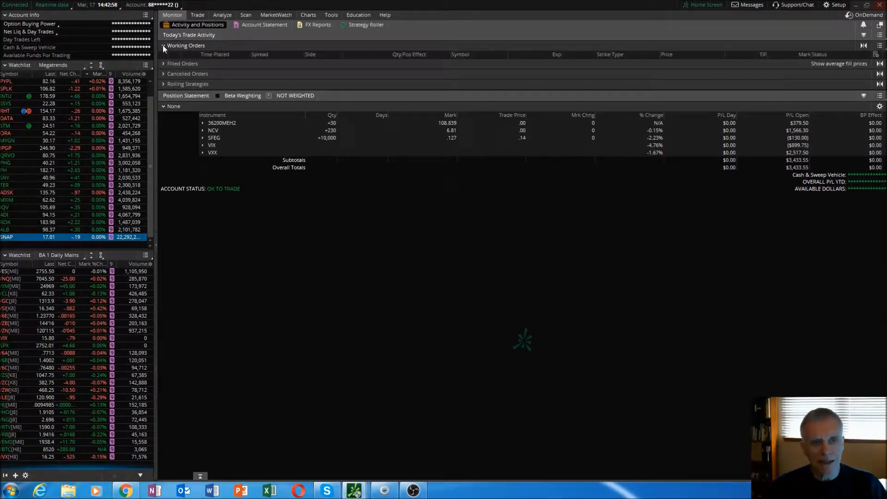
left_click(164, 45)
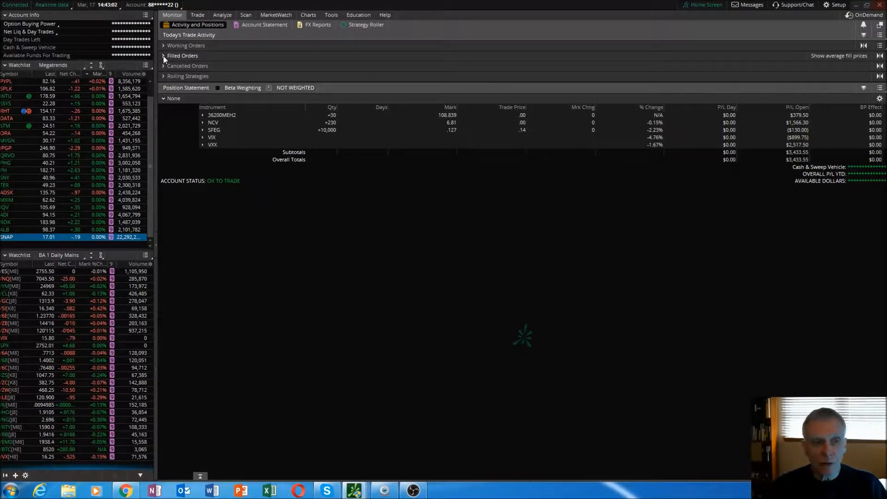
left_click(164, 55)
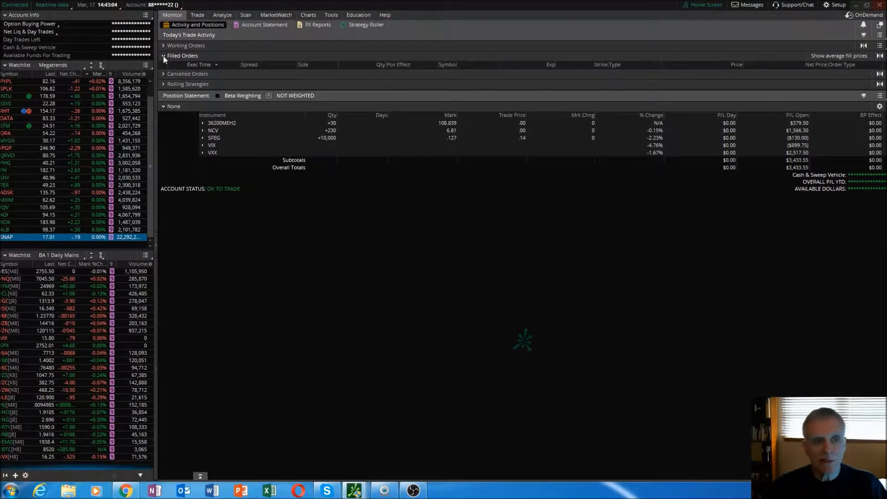
left_click(164, 55)
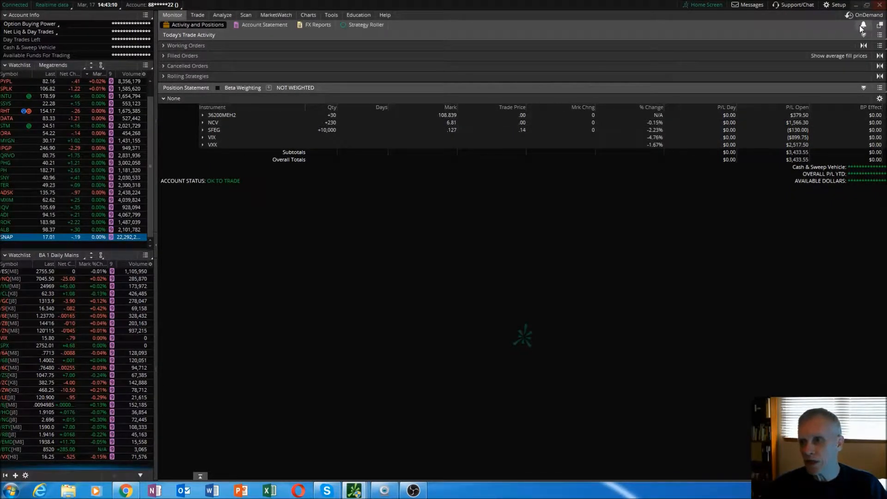
mouse_move(863, 25)
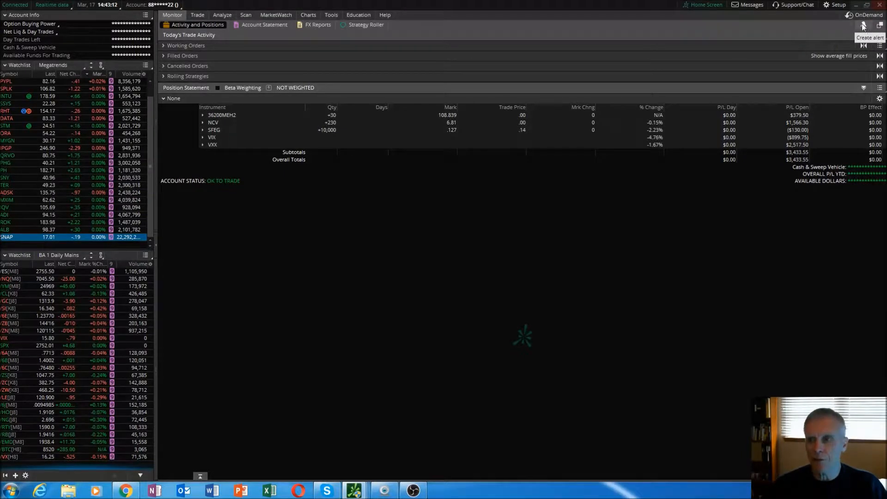
Step: Start a portfolio alert on net liquidation day change at or above 0.00%
left_click(862, 25)
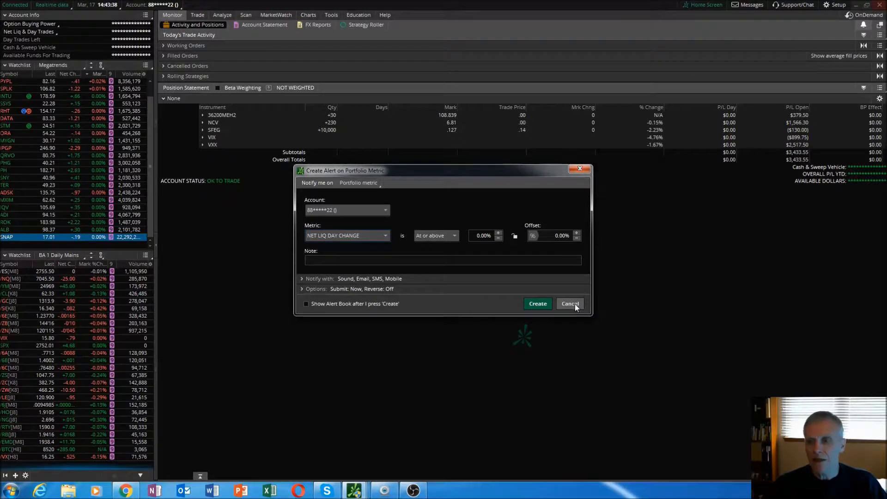
Step: Cancel the portfolio alert and show the print and export actions menu
left_click(569, 304)
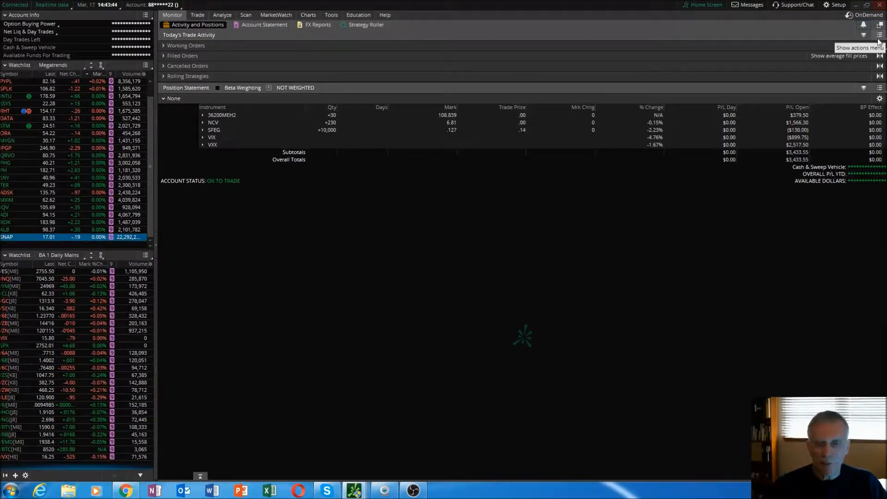
left_click(879, 35)
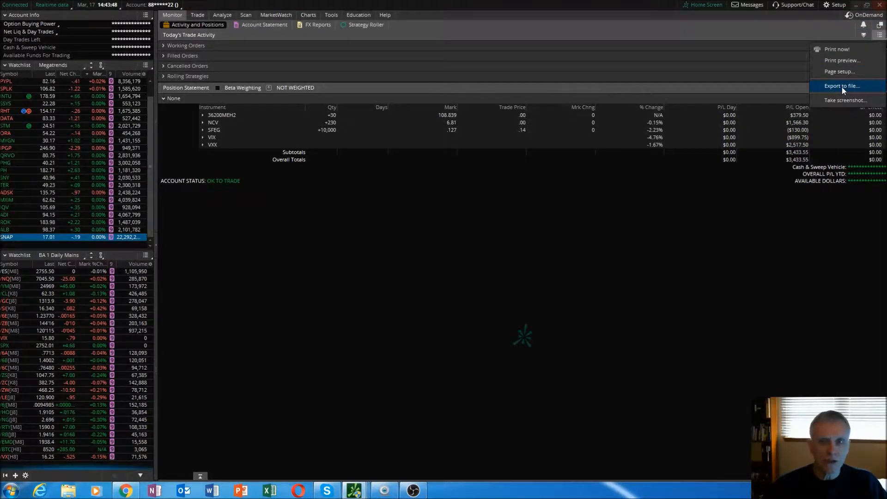
mouse_move(843, 86)
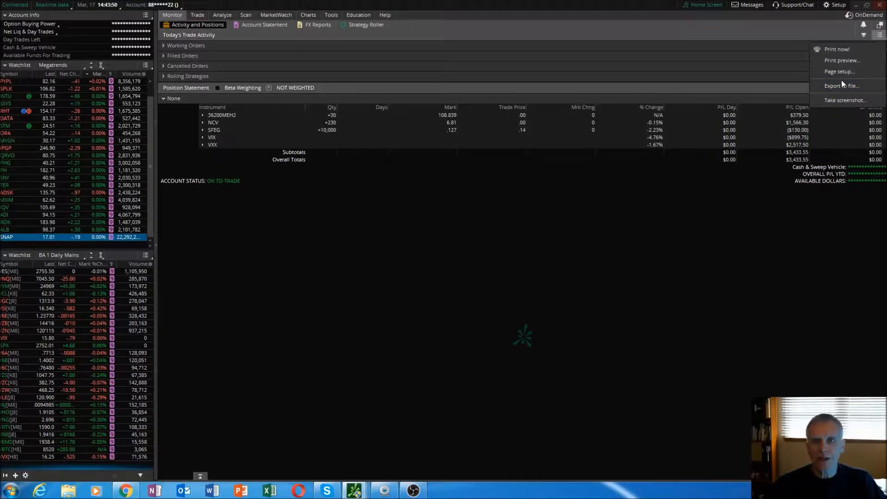
mouse_move(841, 85)
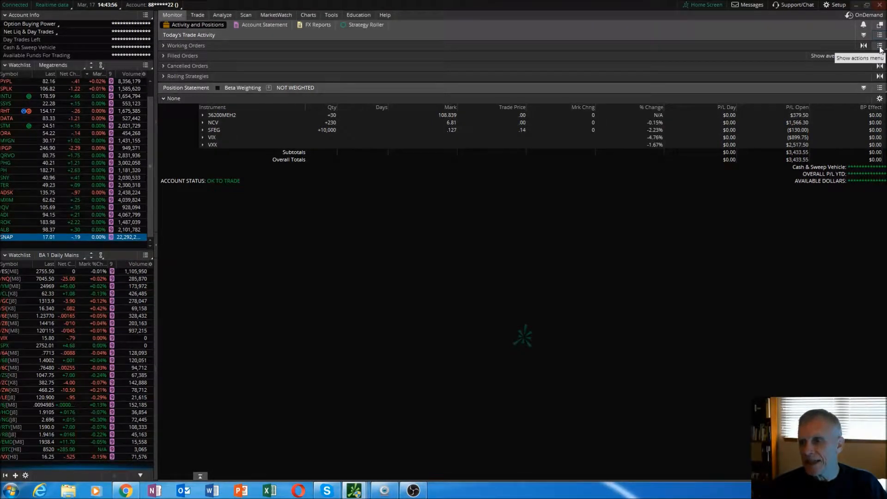
left_click(879, 46)
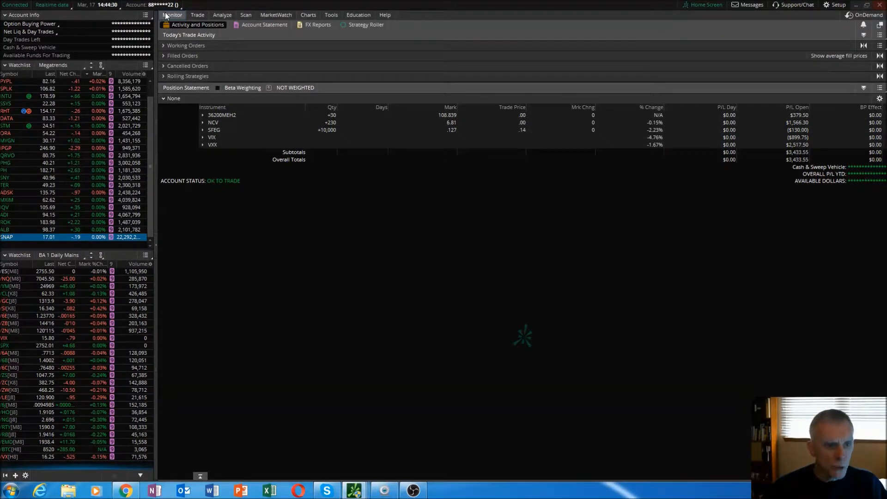
left_click(197, 15)
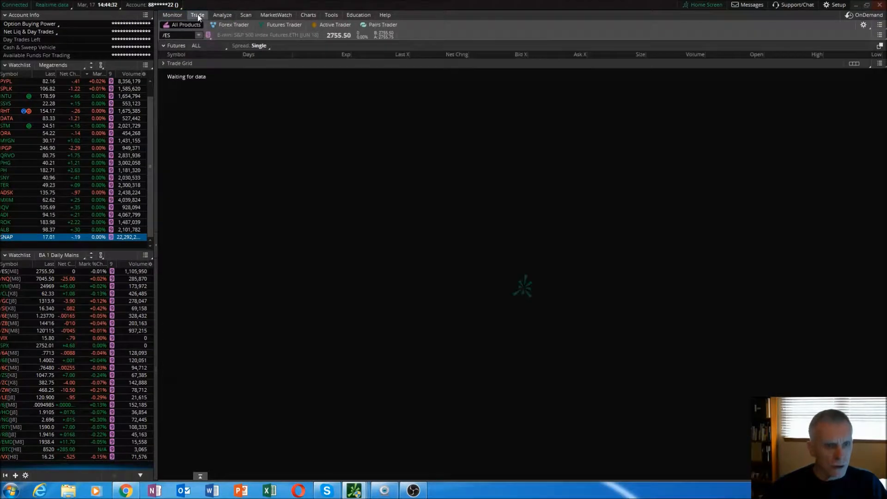
left_click(221, 15)
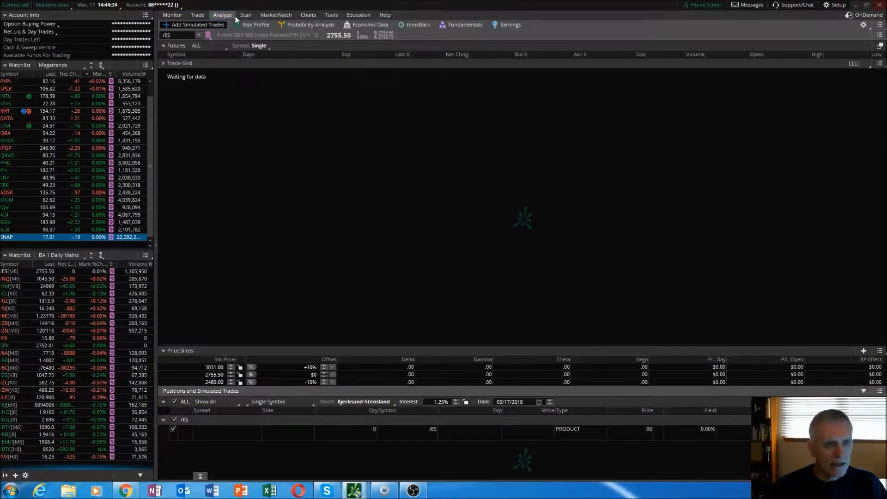
mouse_move(245, 15)
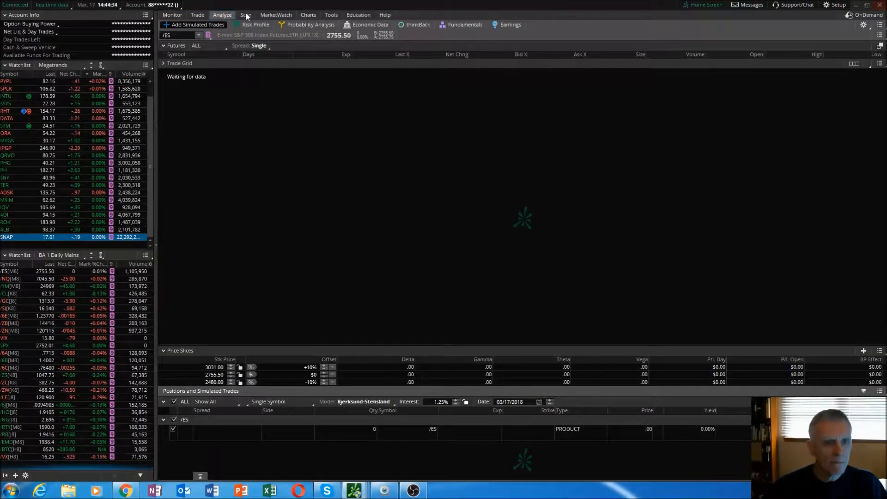
left_click(245, 15)
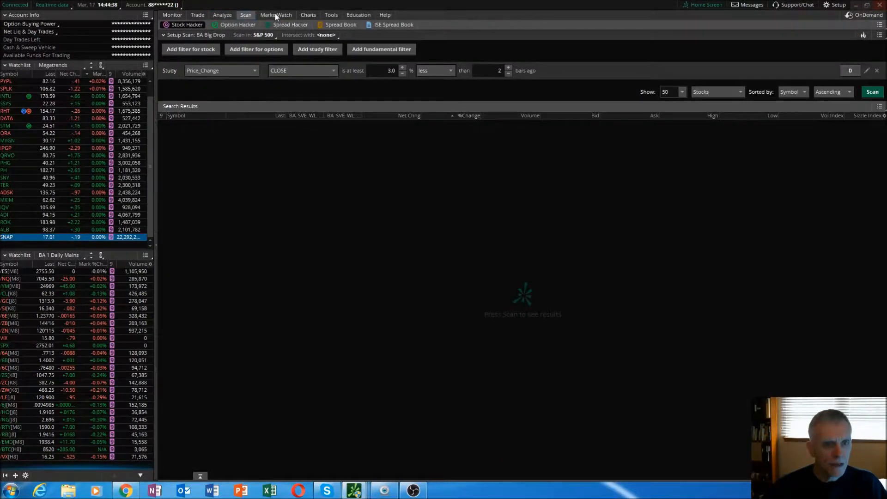
left_click(308, 15)
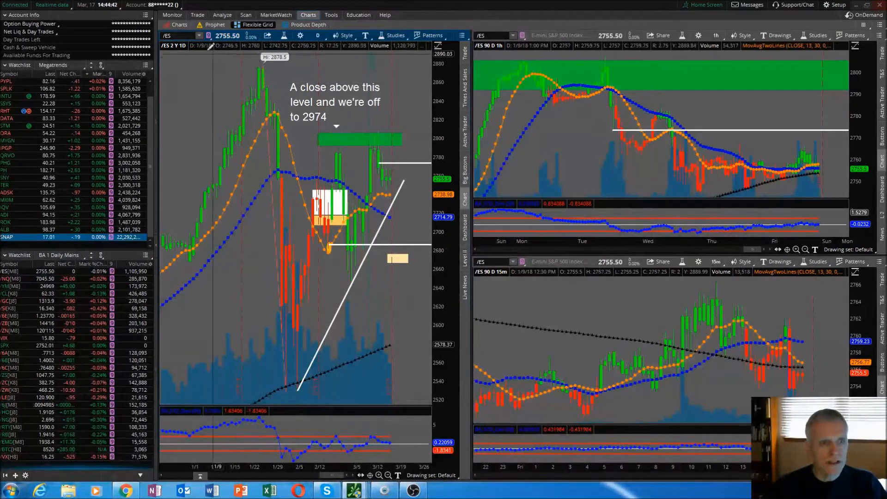
left_click(171, 14)
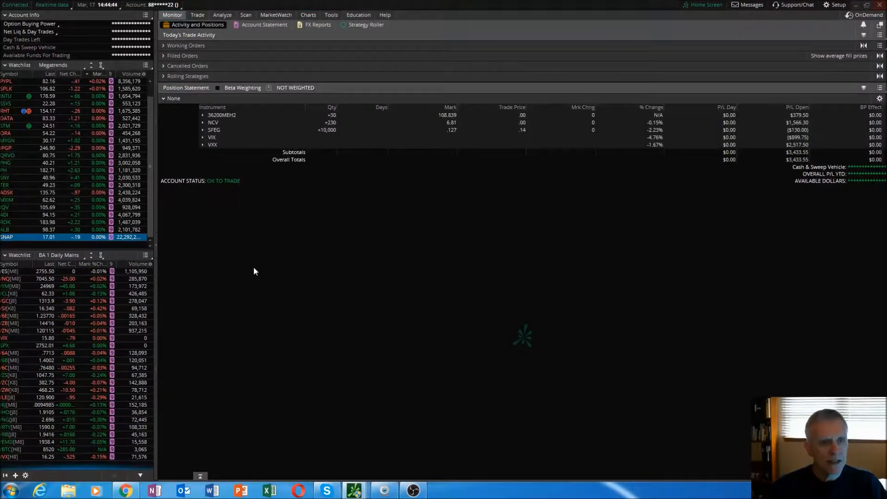
mouse_move(246, 291)
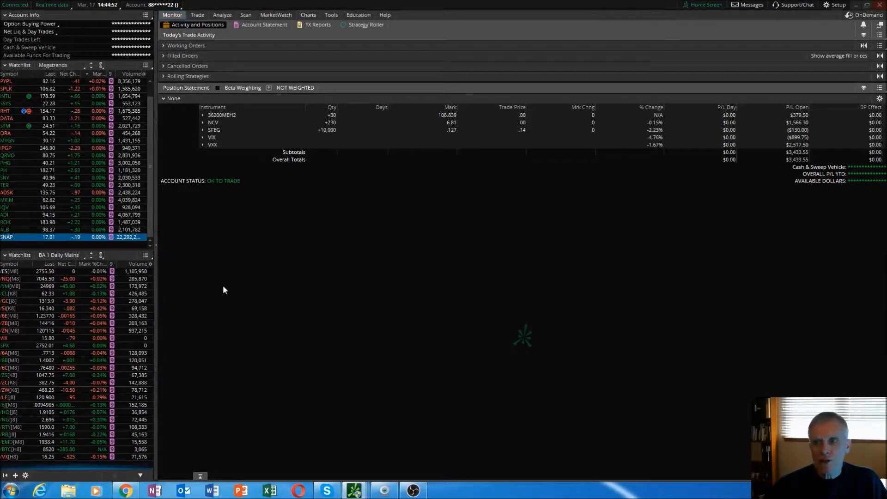
mouse_move(212, 267)
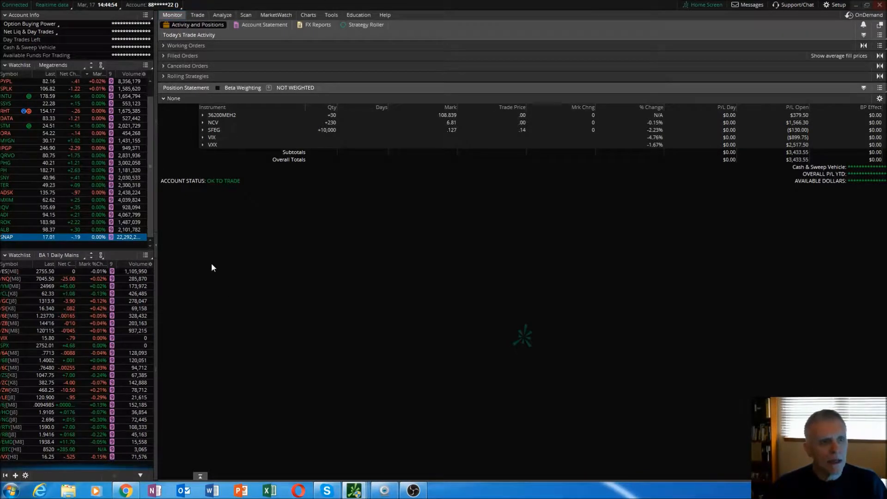
mouse_move(214, 273)
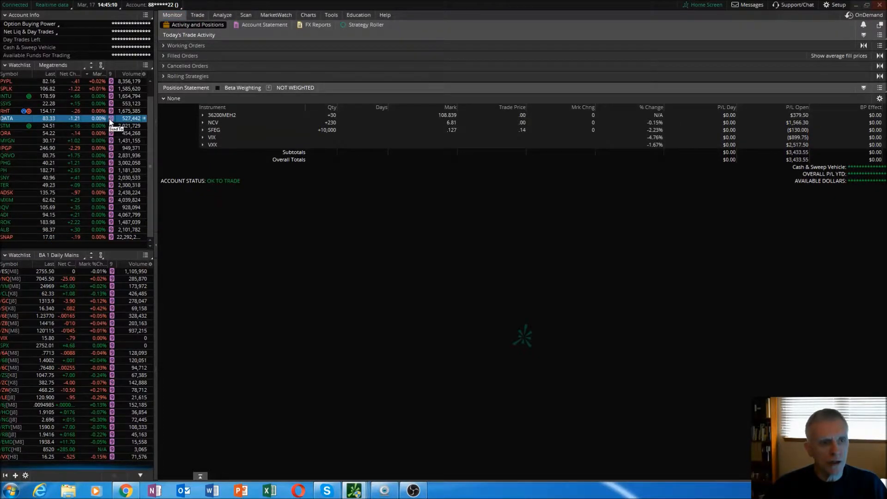
Step: View DATA on Charts, Trade option chain and Analyze, then drop down Monitor's pages
left_click(308, 15)
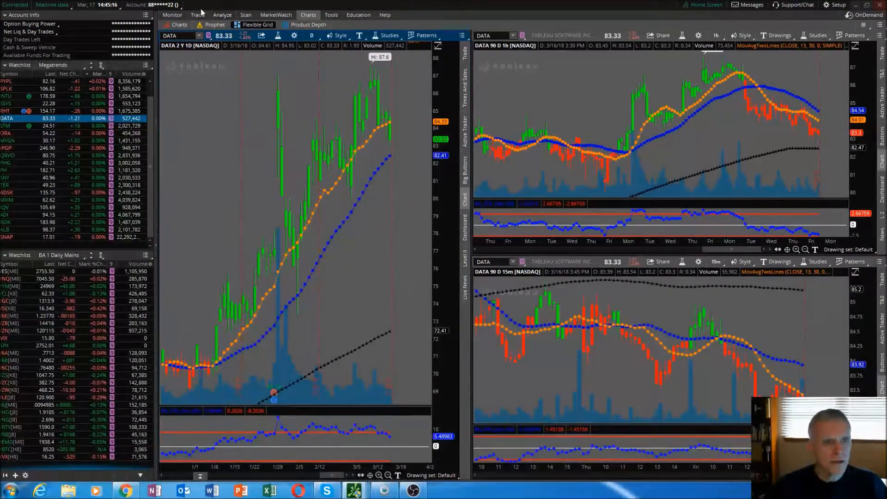
left_click(197, 14)
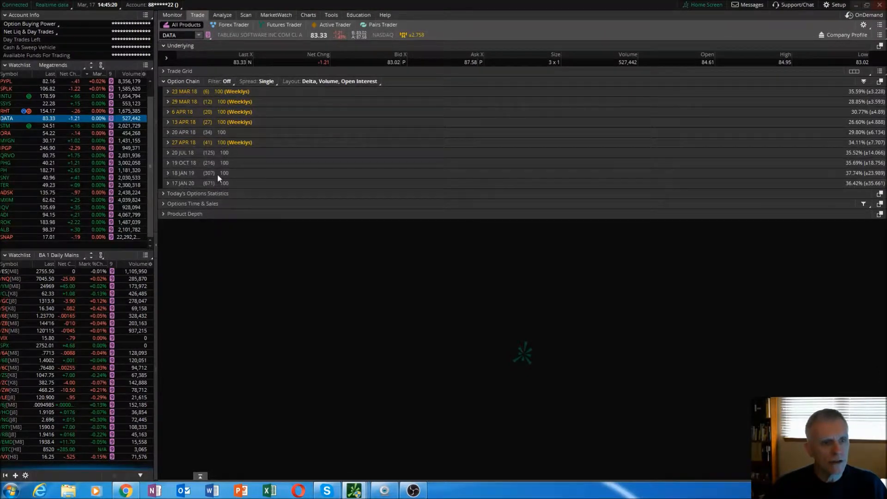
left_click(222, 15)
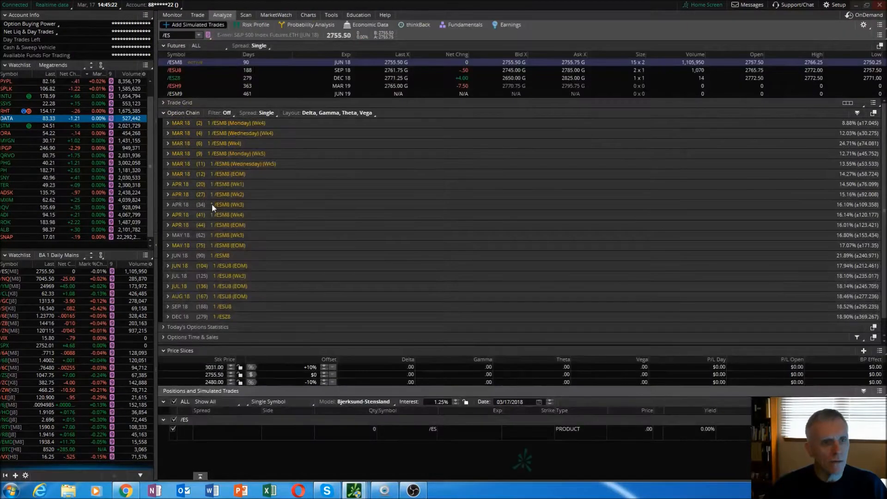
left_click(7, 118)
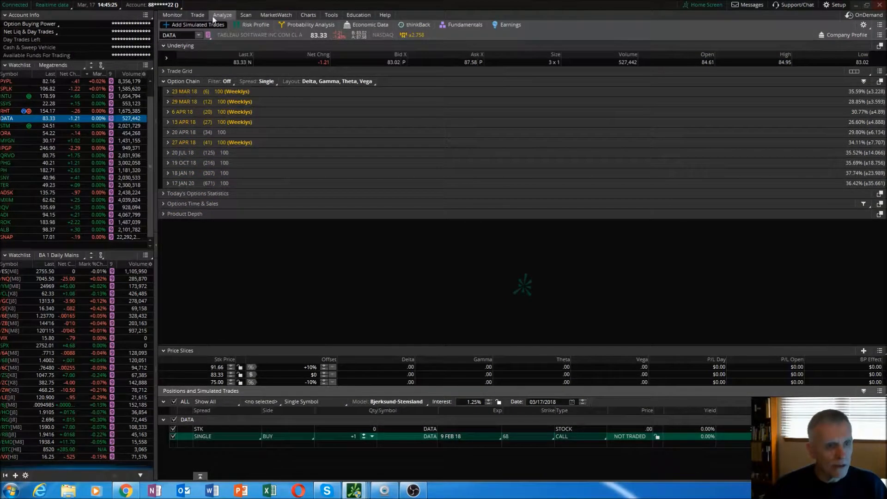
left_click(171, 14)
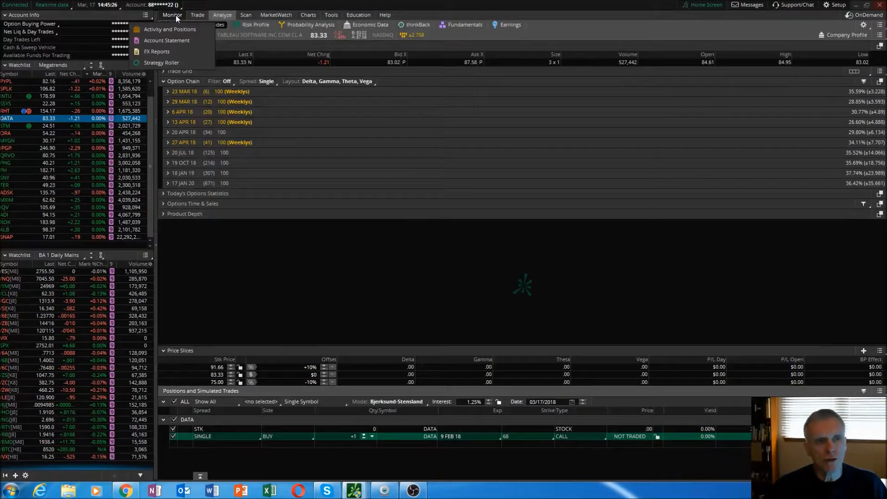
Step: Return to Activity and Positions and bring up the Support/Chat welcome page
left_click(169, 29)
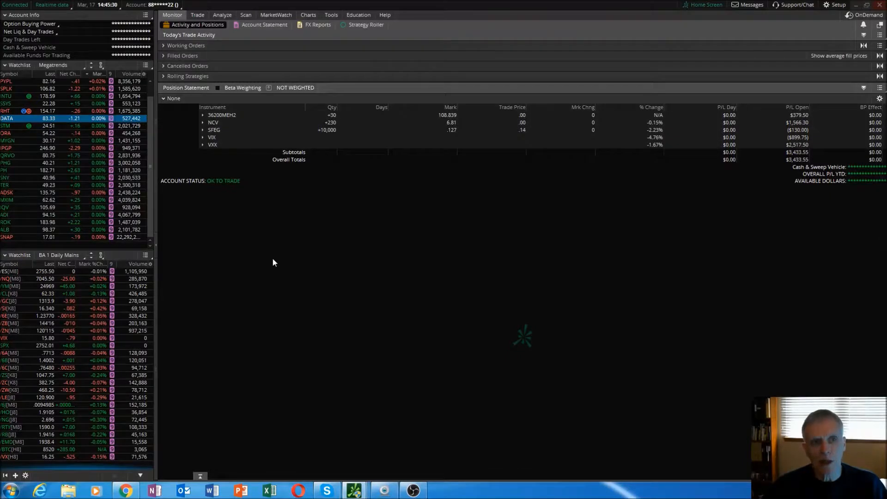
mouse_move(230, 222)
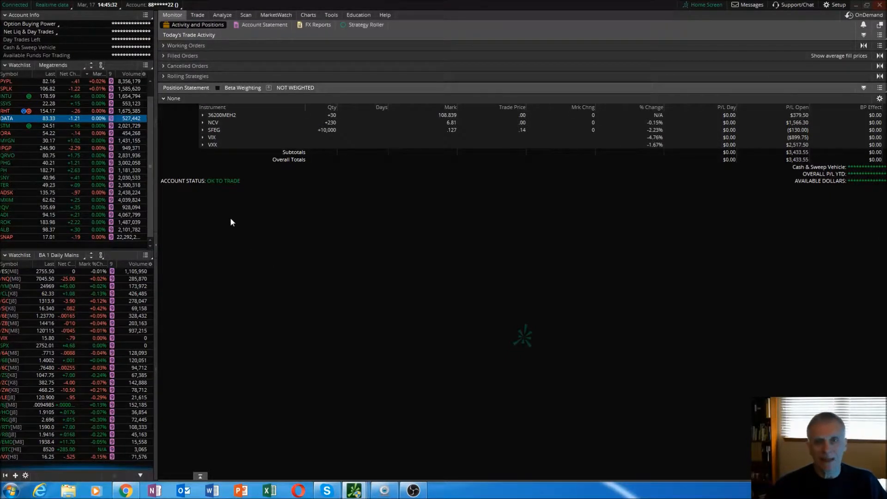
mouse_move(217, 189)
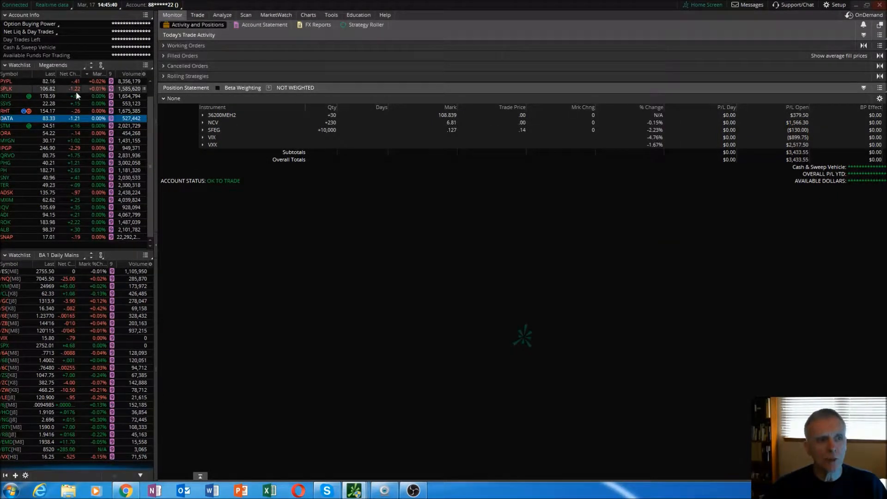
left_click(197, 15)
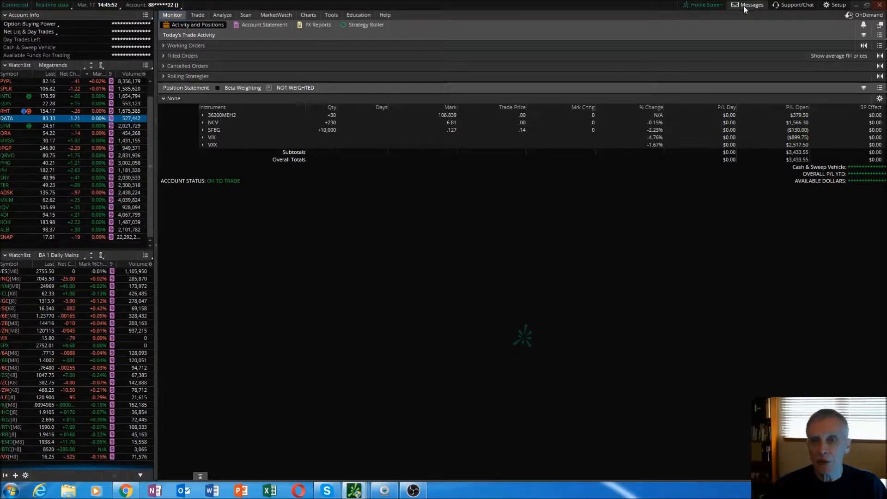
mouse_move(756, 22)
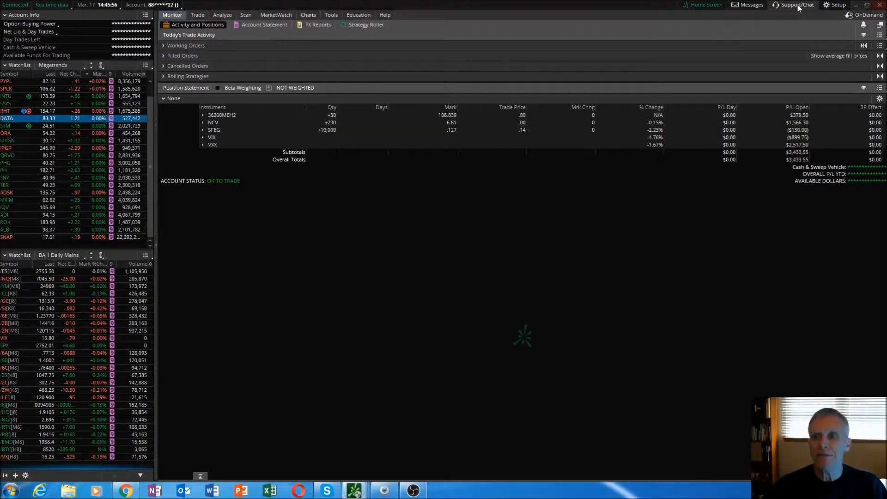
left_click(796, 5)
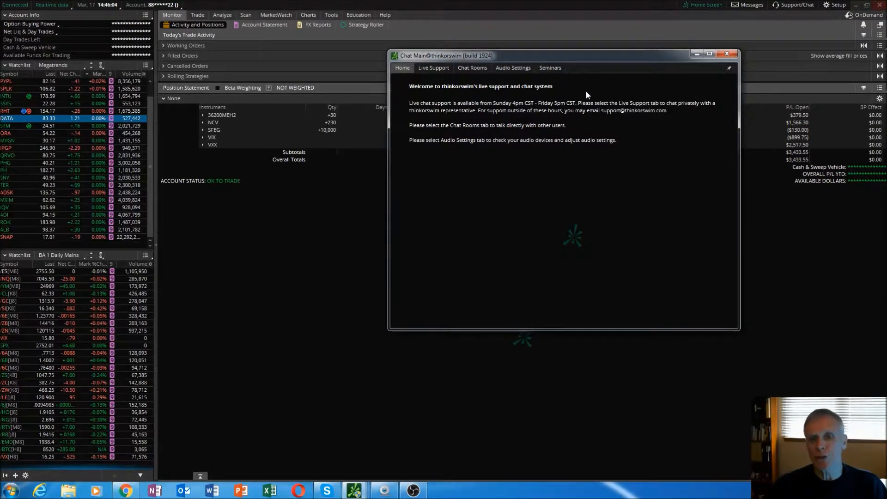
Step: Open the Live Support section and start a new support request form
left_click(433, 68)
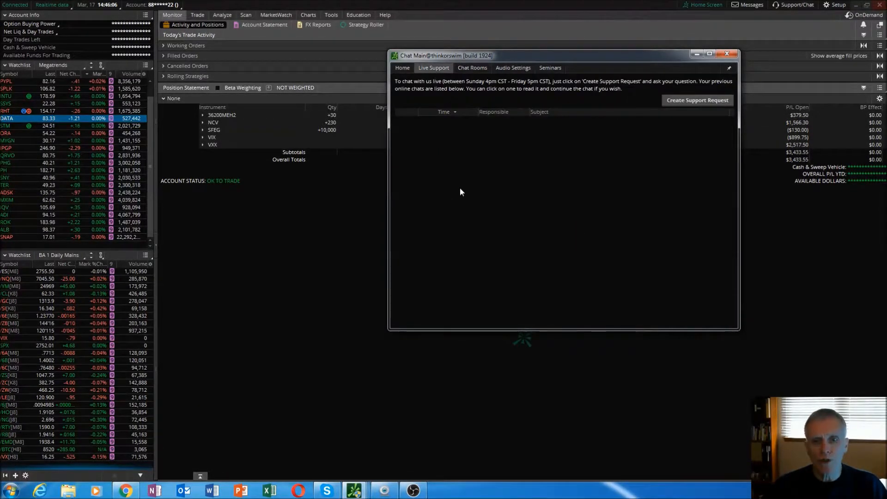
mouse_move(481, 191)
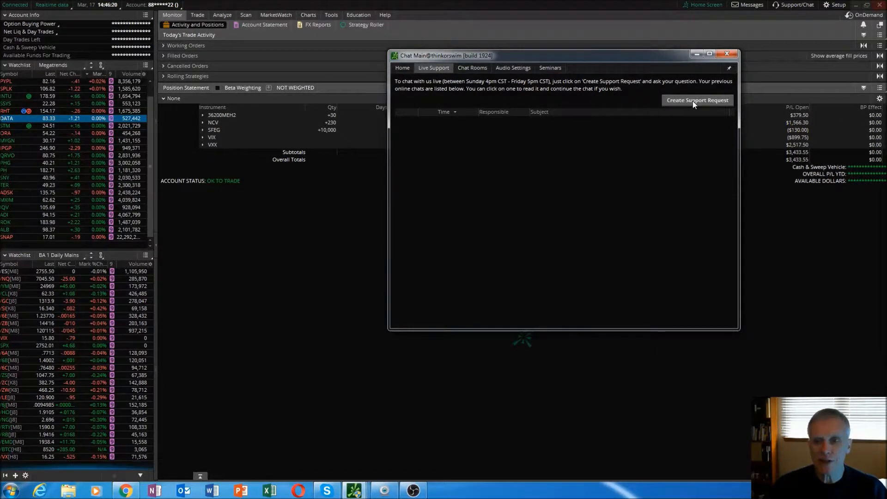
left_click(697, 100)
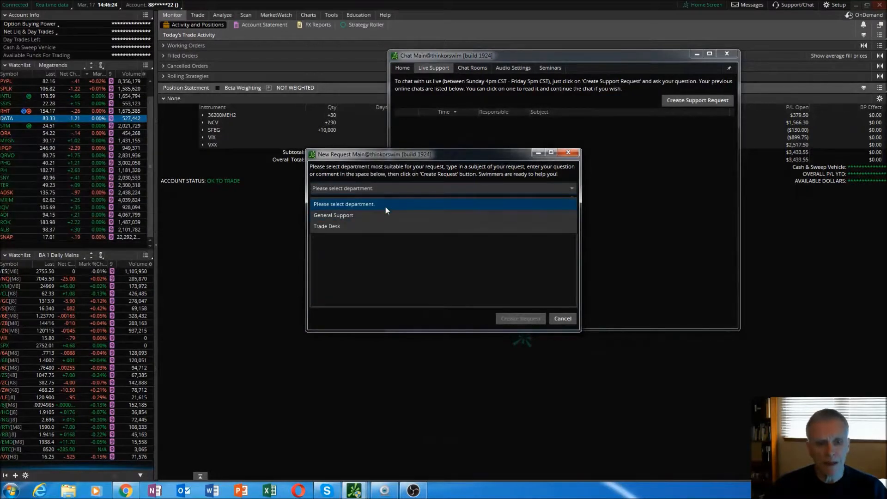
Step: Set the request department to General Support, then close the form unsent
left_click(333, 215)
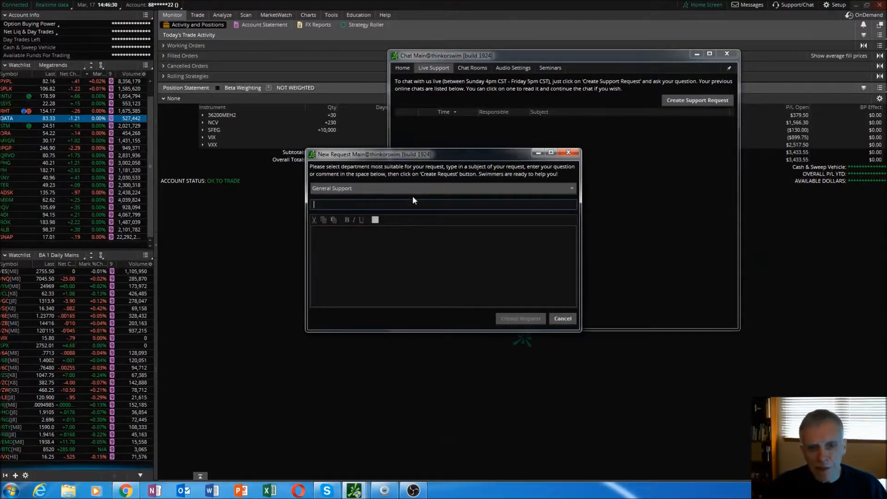
left_click(457, 266)
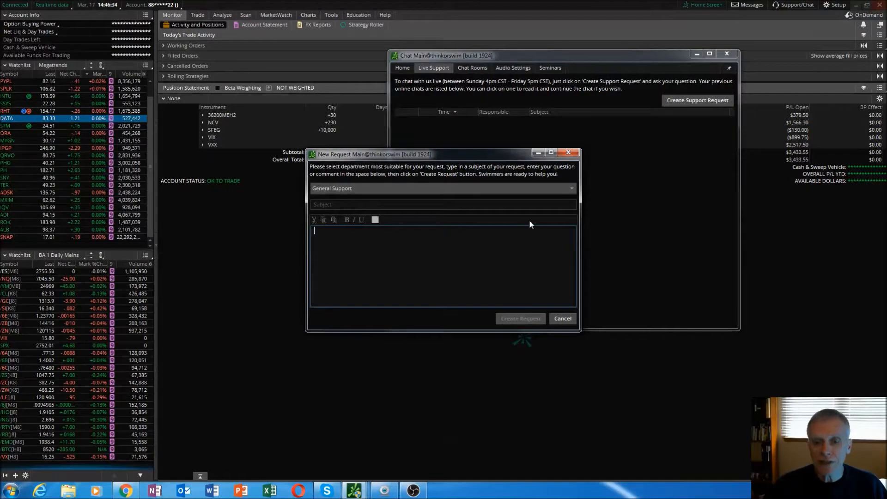
mouse_move(481, 269)
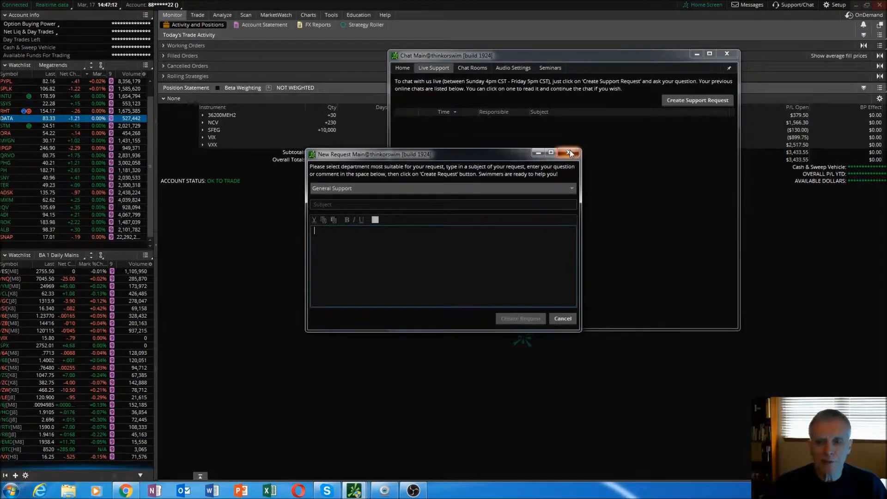
left_click(570, 153)
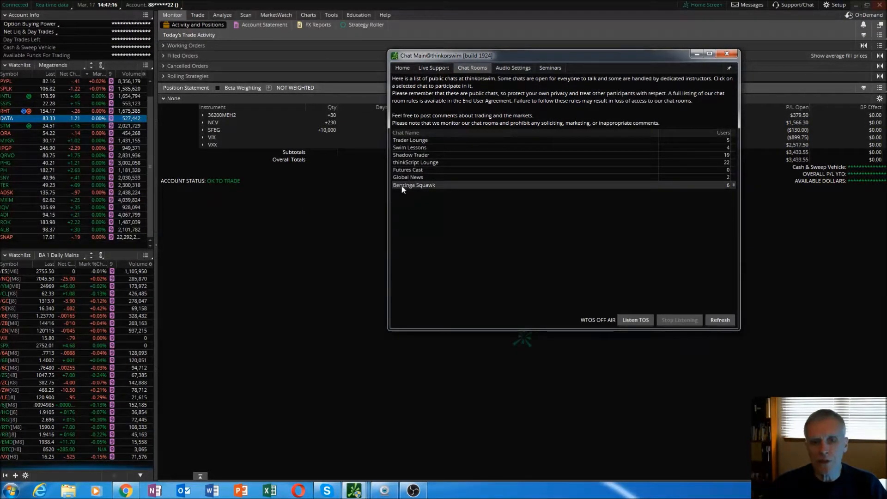
Step: Join Benzinga Squawk, toggle Listen on and off, then join Shadow Trader
double_click(414, 185)
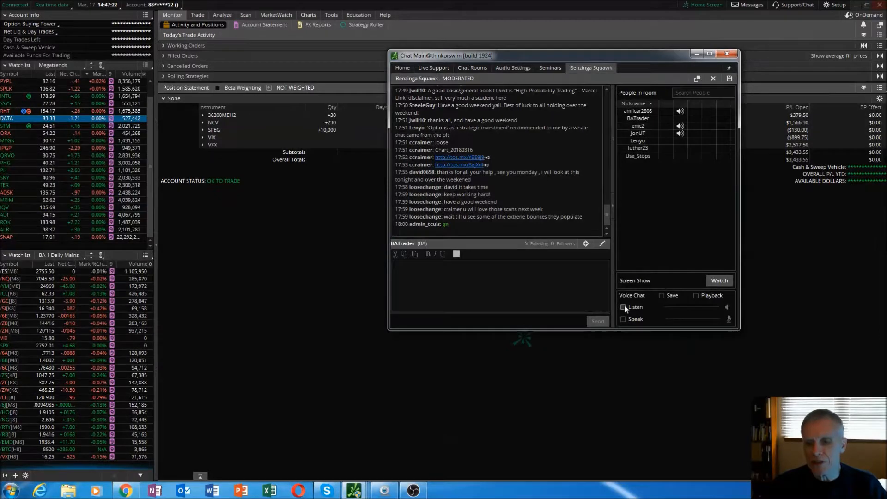
left_click(623, 307)
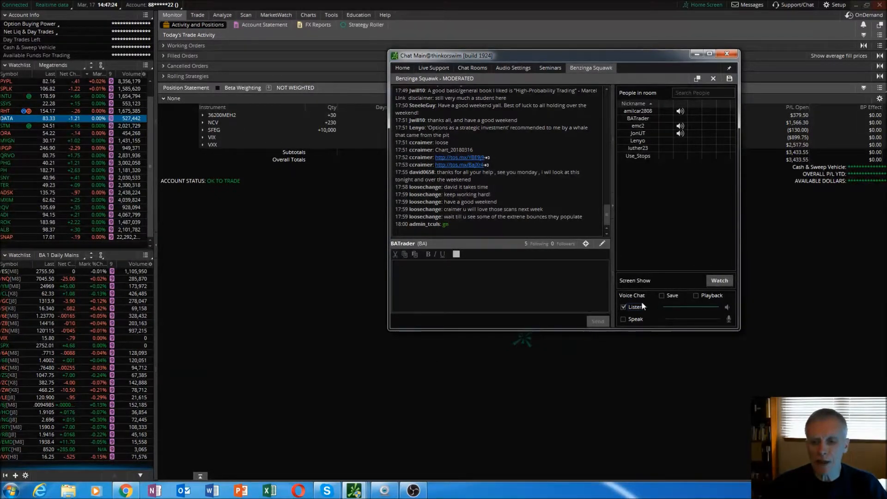
left_click(624, 307)
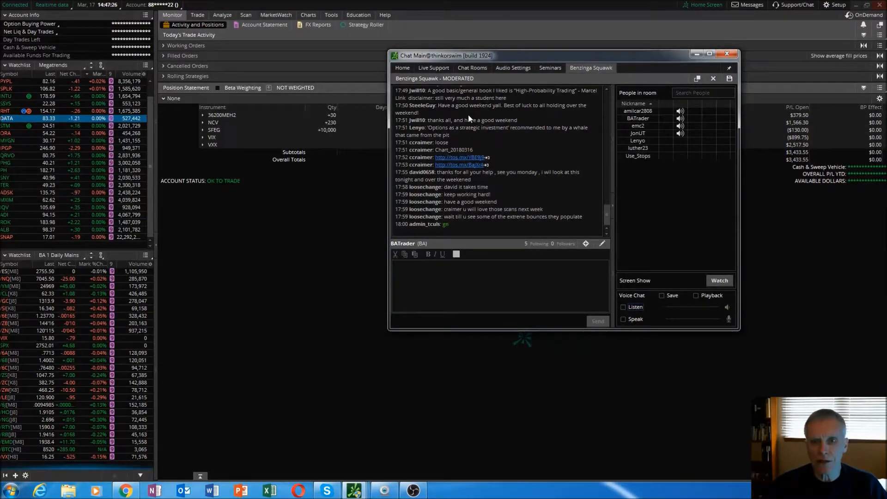
left_click(472, 68)
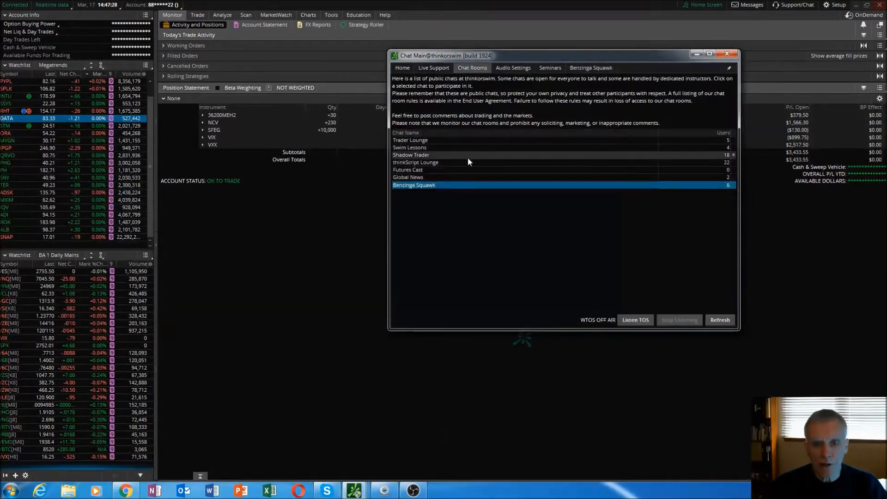
double_click(411, 155)
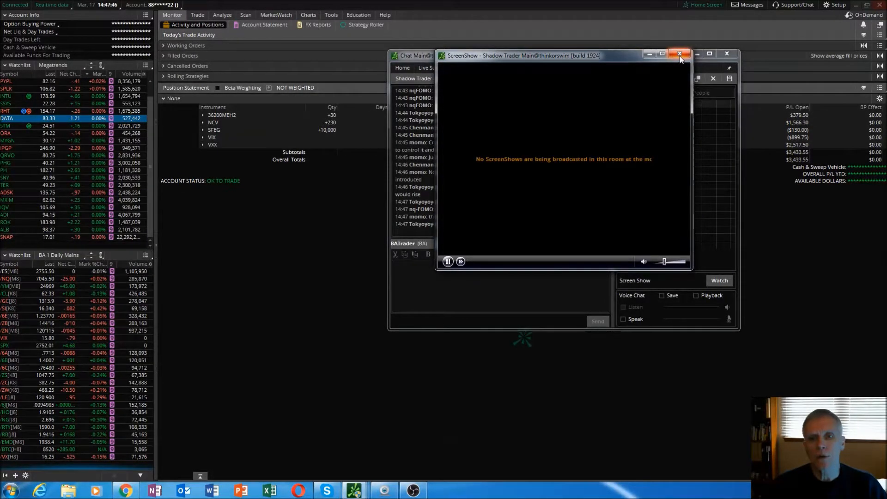
Step: Close the ScreenShow and Chat windows and show the Setup menu
left_click(678, 53)
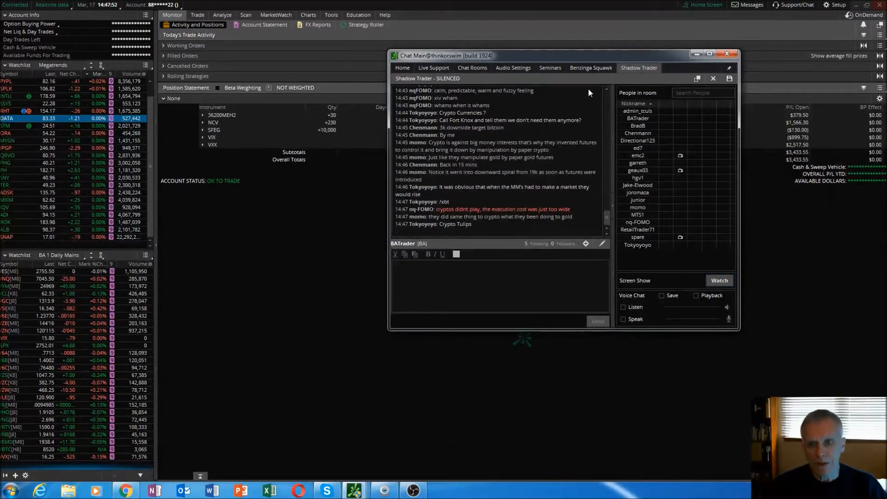
left_click(726, 54)
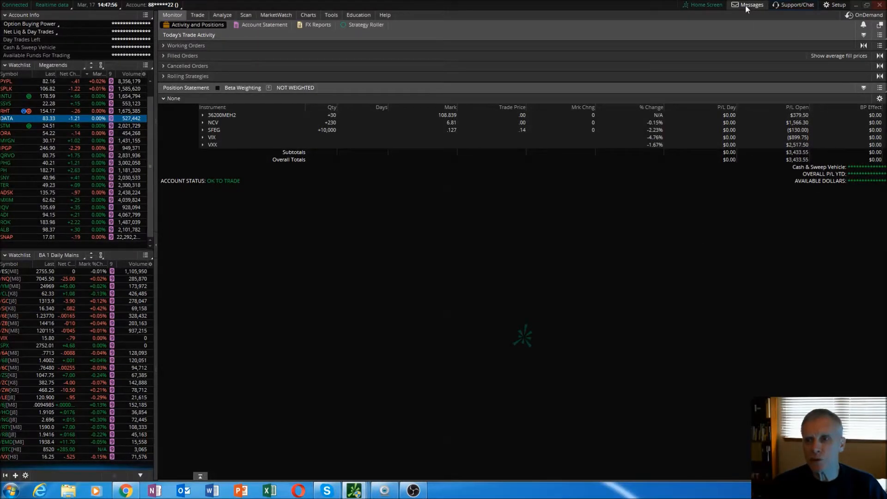
left_click(836, 5)
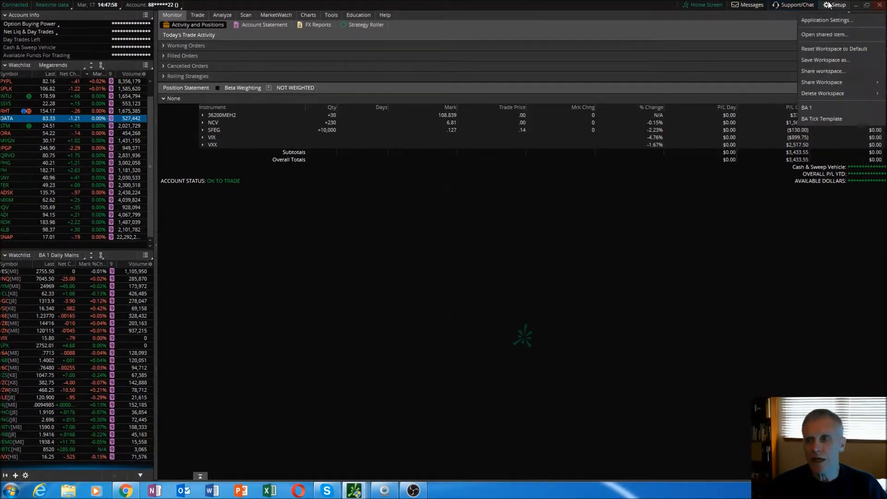